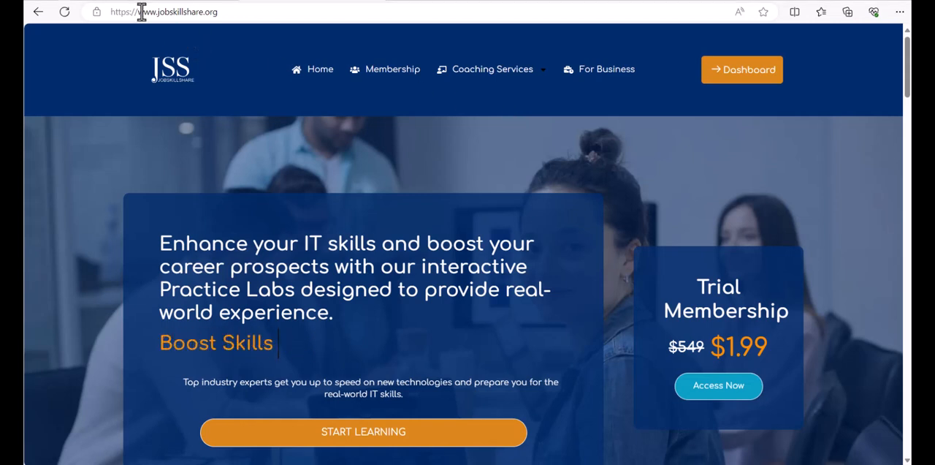
Open the Coaching Services menu to reach the IT Support Coaching program page
{"action": "left_click", "coordinate": [491, 69]}
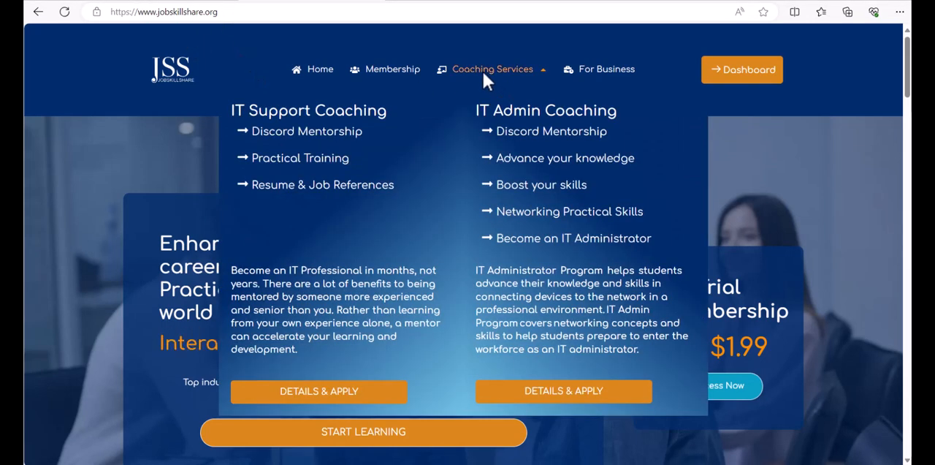
{"action": "mouse_move", "coordinate": [229, 121]}
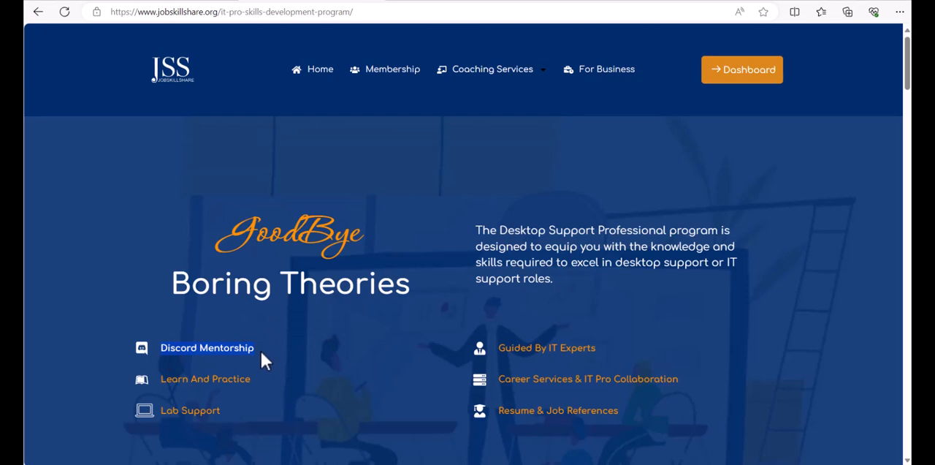
Scroll down to the Prepares for Real IT Roles and CompTIA A+ certification sections
{"action": "scroll", "scroll_direction": "down", "scroll_amount": 3}
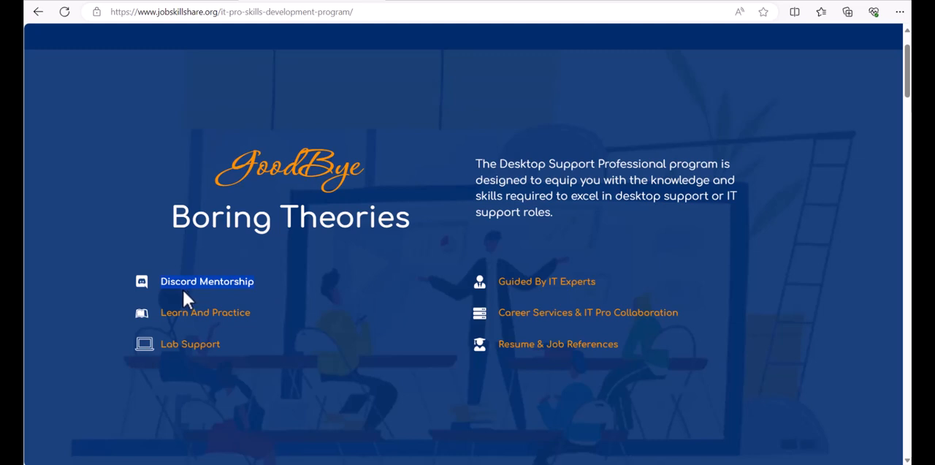
{"action": "scroll", "scroll_direction": "down", "scroll_amount": 3}
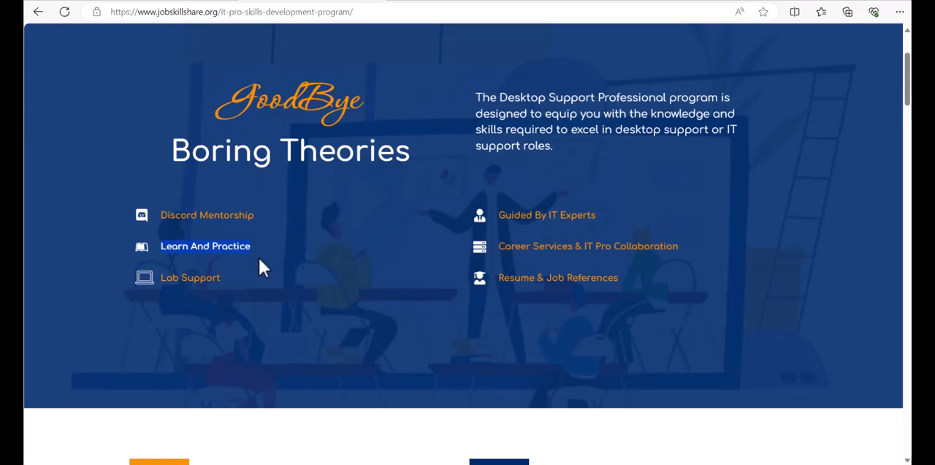
{"action": "mouse_move", "coordinate": [212, 274]}
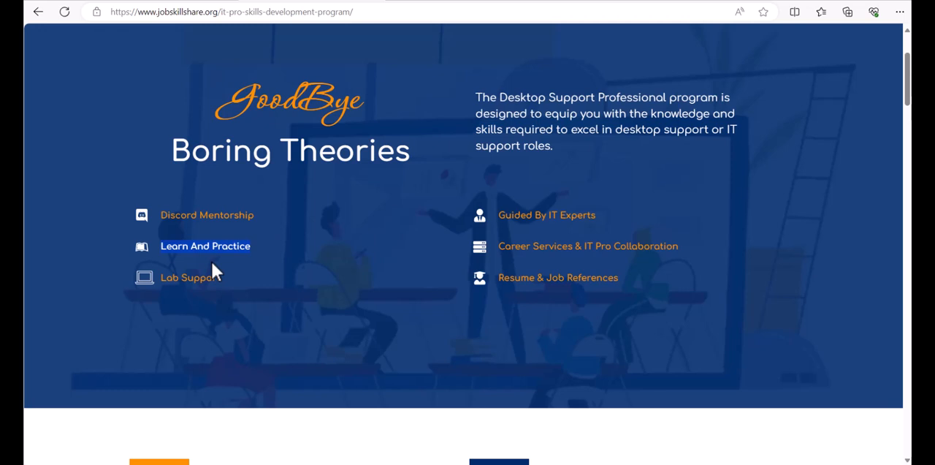
{"action": "mouse_move", "coordinate": [178, 278]}
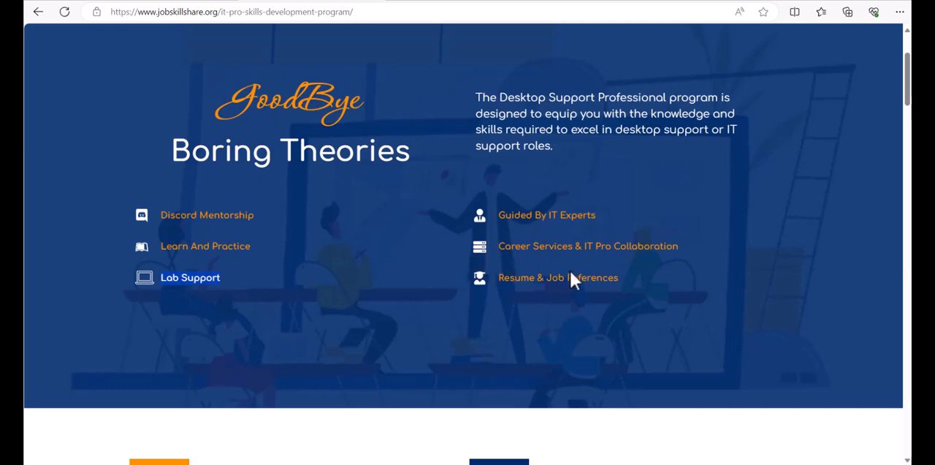
{"action": "mouse_move", "coordinate": [451, 290]}
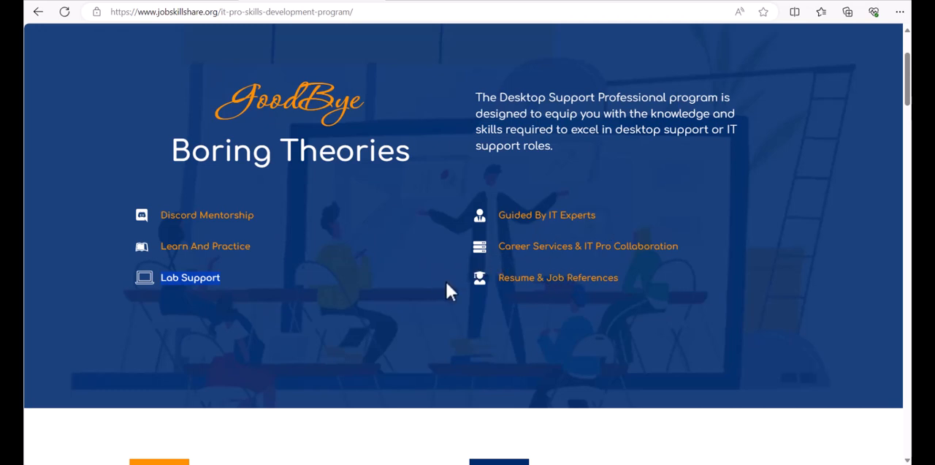
{"action": "mouse_move", "coordinate": [552, 279]}
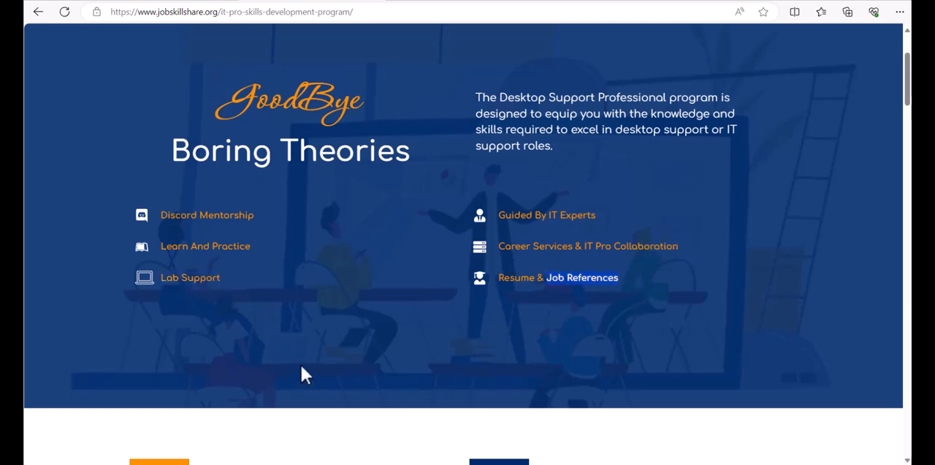
{"action": "mouse_move", "coordinate": [303, 370]}
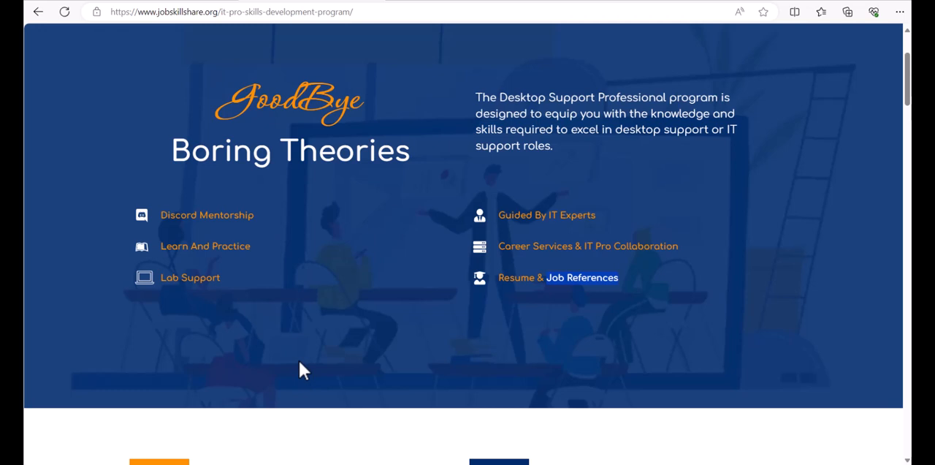
{"action": "mouse_move", "coordinate": [293, 358]}
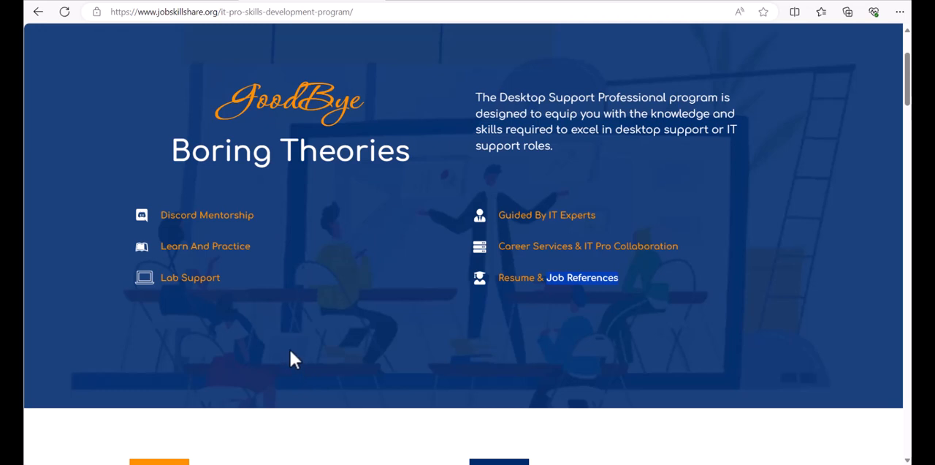
{"action": "mouse_move", "coordinate": [166, 259]}
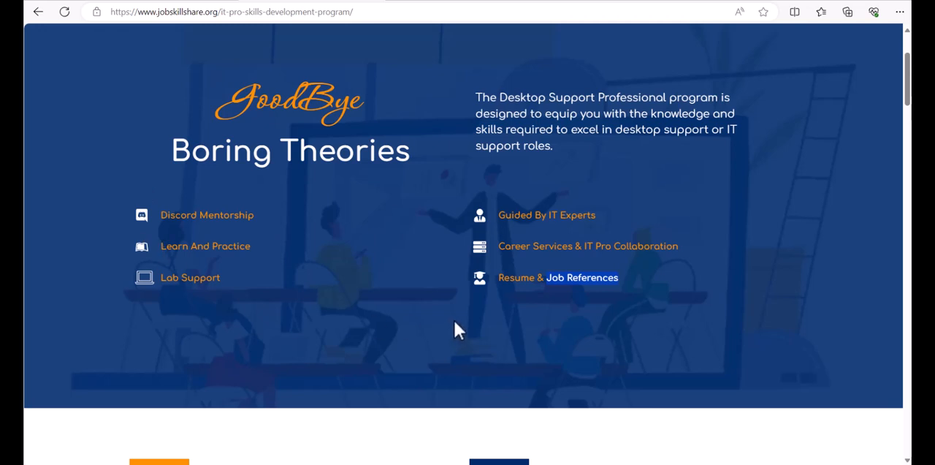
{"action": "mouse_move", "coordinate": [509, 295]}
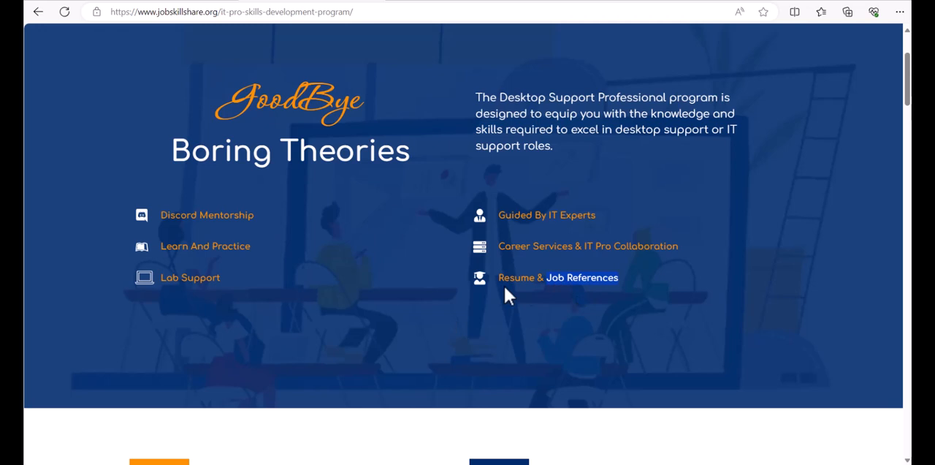
{"action": "mouse_move", "coordinate": [404, 282]}
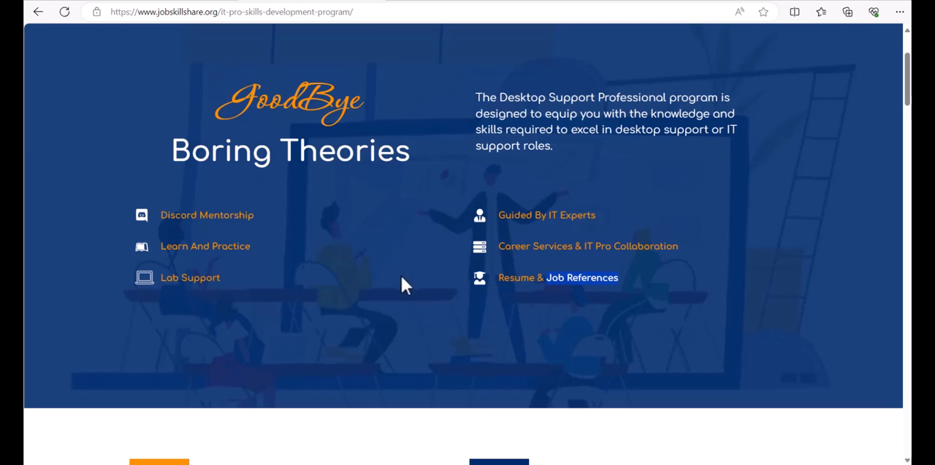
{"action": "mouse_move", "coordinate": [599, 306]}
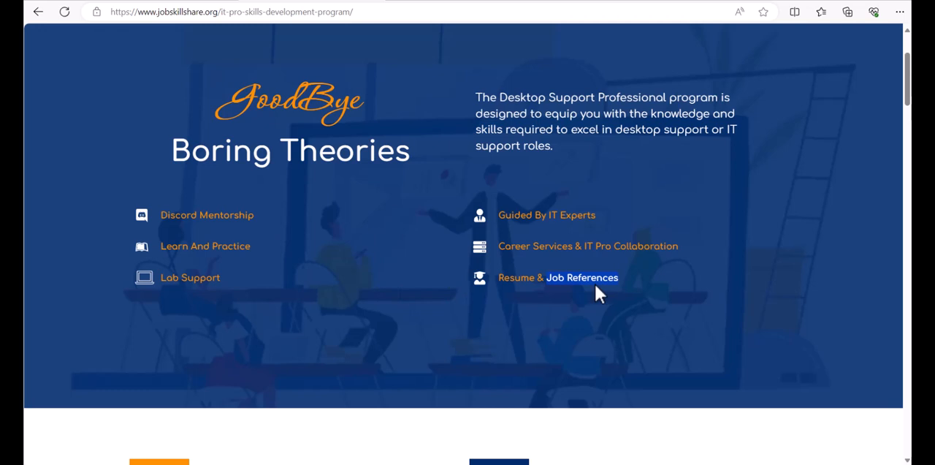
{"action": "mouse_move", "coordinate": [386, 113]}
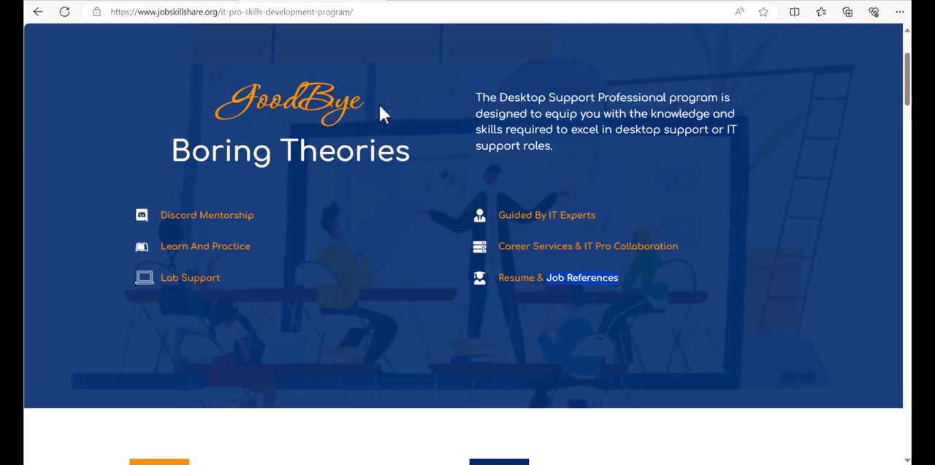
{"action": "scroll", "scroll_direction": "down", "scroll_amount": 3}
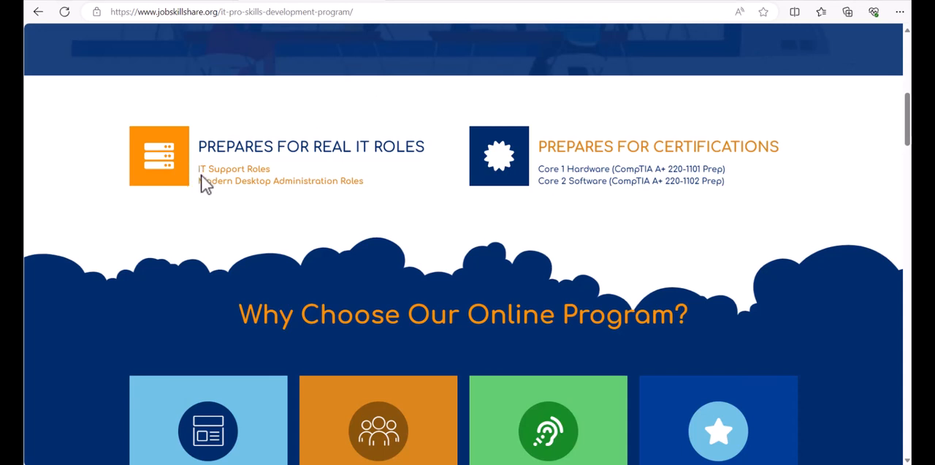
{"action": "mouse_move", "coordinate": [537, 177]}
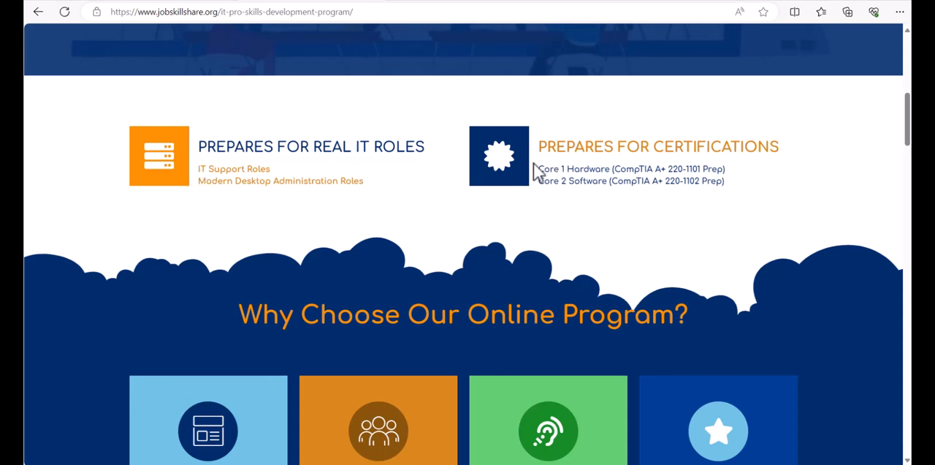
{"action": "mouse_move", "coordinate": [375, 99]}
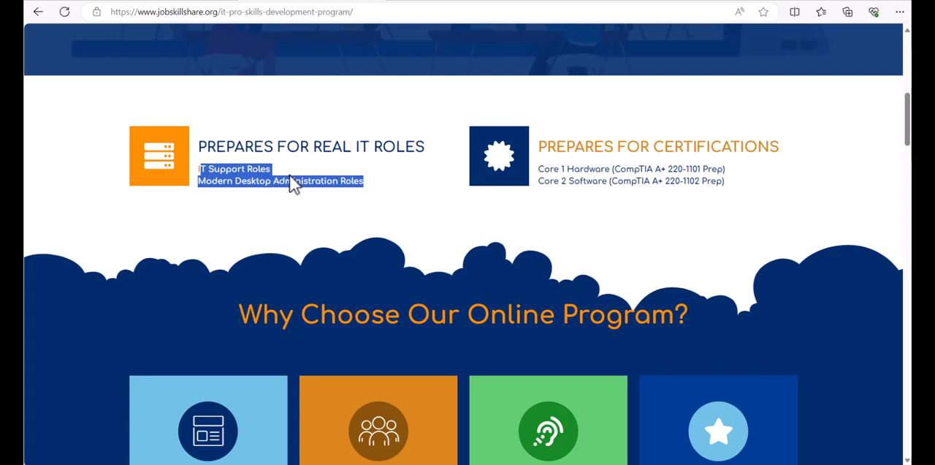
{"action": "mouse_move", "coordinate": [231, 200]}
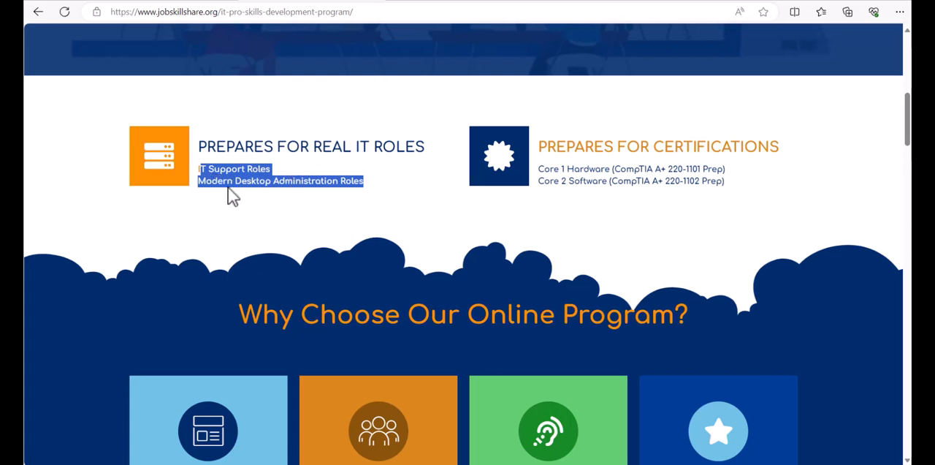
{"action": "scroll", "scroll_direction": "down", "scroll_amount": 3}
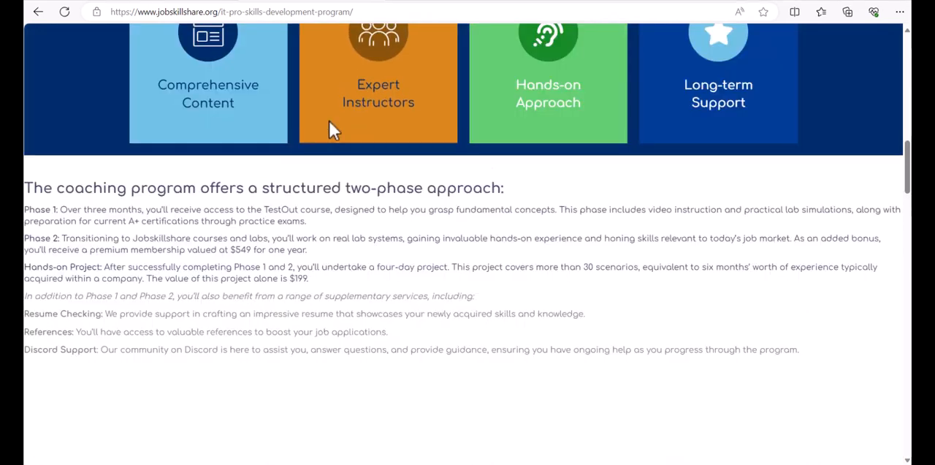
{"action": "mouse_move", "coordinate": [52, 288]}
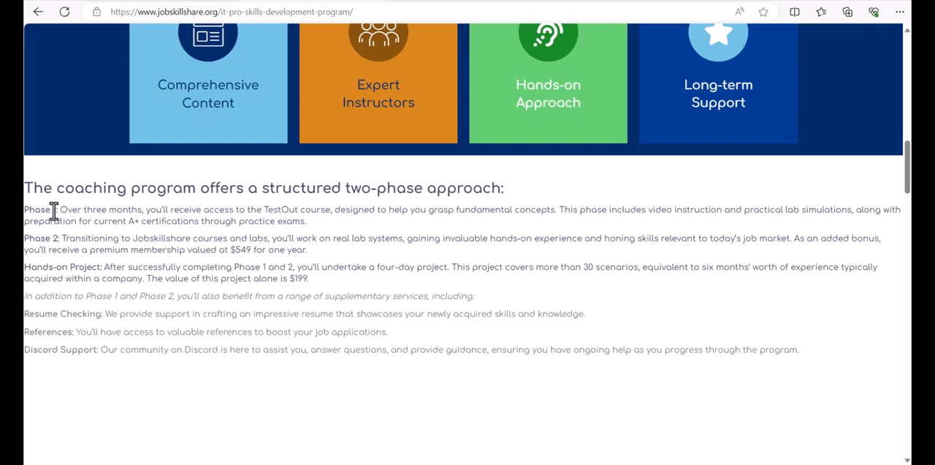
Read the two-phase approach text, then scroll toward the $1350 Subscribe Now section
{"action": "double_click", "coordinate": [98, 209]}
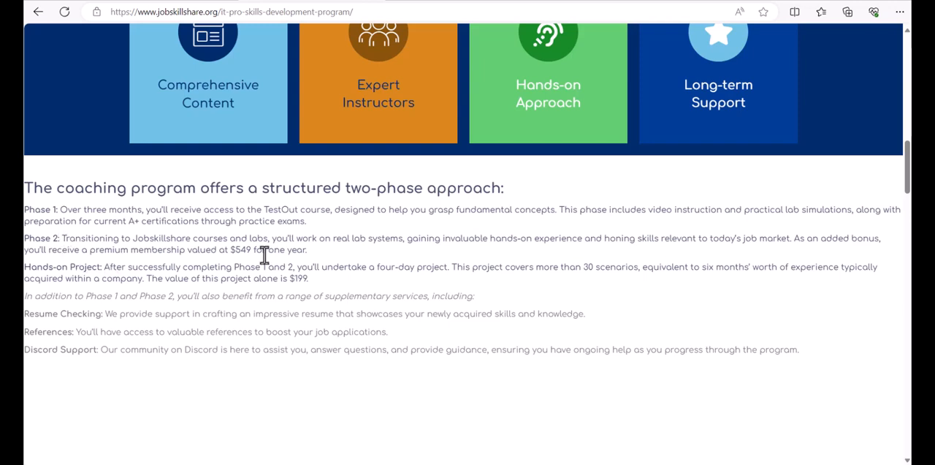
{"action": "mouse_move", "coordinate": [76, 269]}
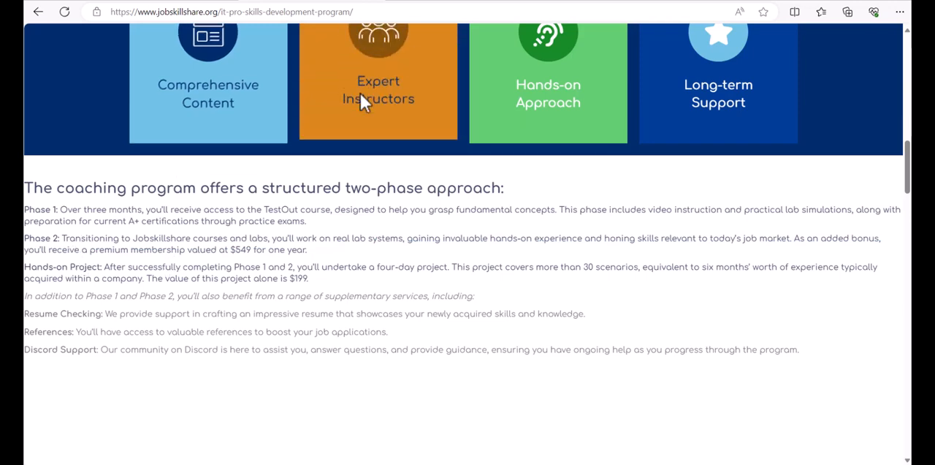
{"action": "mouse_move", "coordinate": [363, 101]}
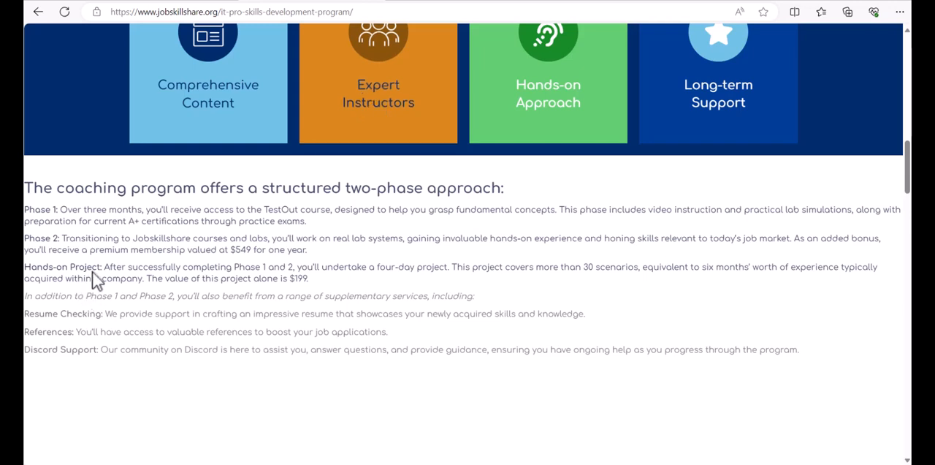
{"action": "double_click", "coordinate": [73, 267]}
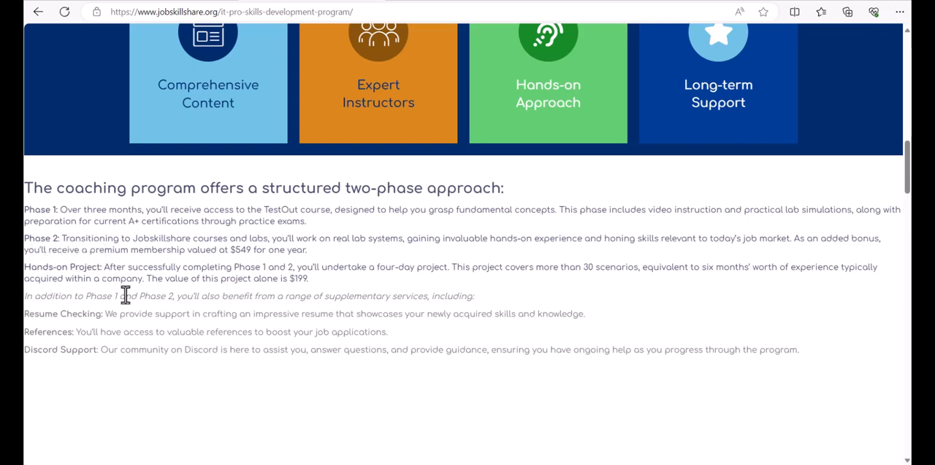
{"action": "mouse_move", "coordinate": [128, 306]}
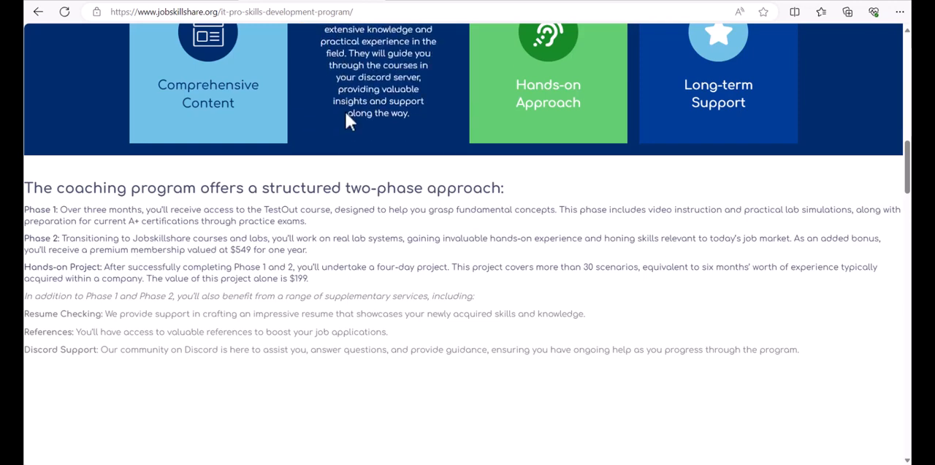
{"action": "mouse_move", "coordinate": [359, 106]}
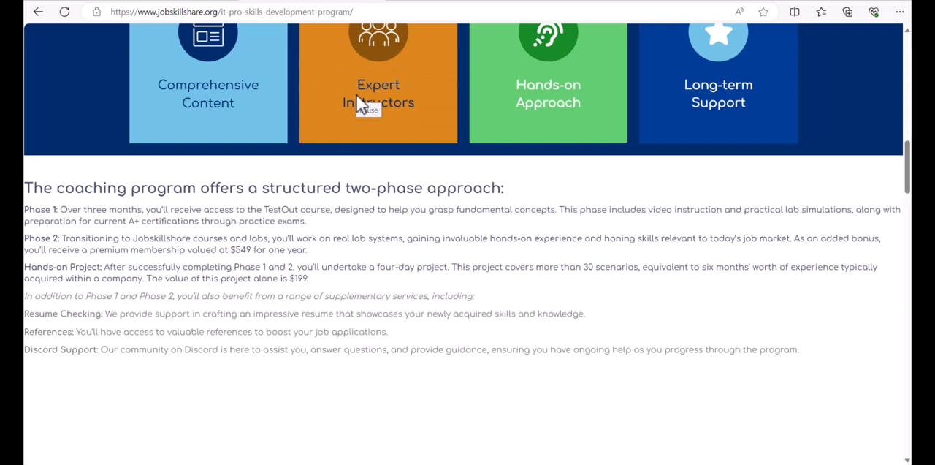
{"action": "scroll", "scroll_direction": "down", "scroll_amount": 3}
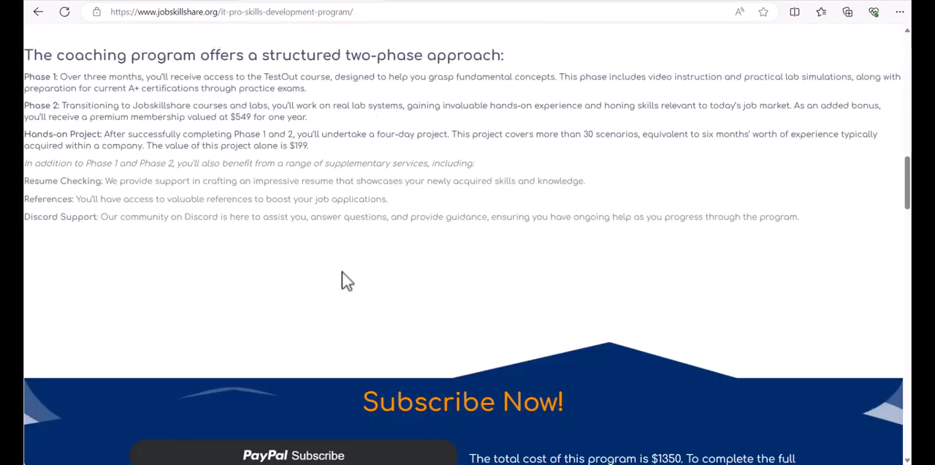
Read the PayPal pricing text on $450 monthly deductions, then scroll to the member reviews
{"action": "scroll", "scroll_direction": "down", "scroll_amount": 3}
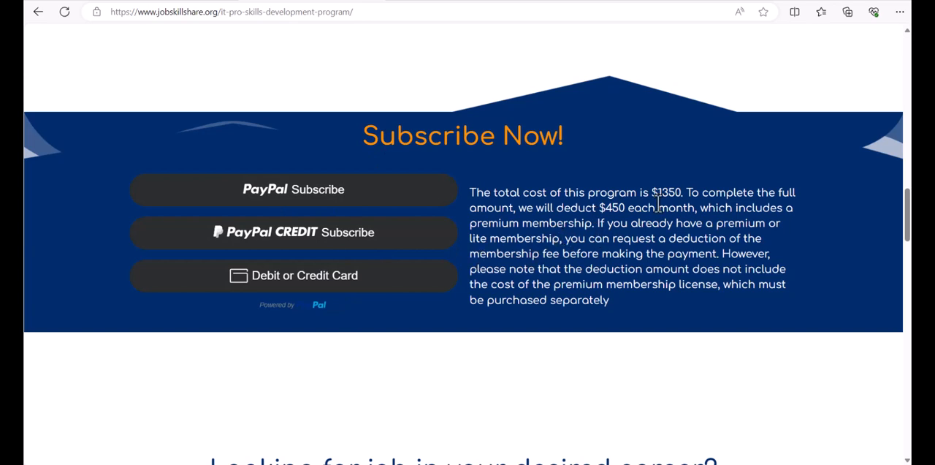
{"action": "double_click", "coordinate": [667, 193]}
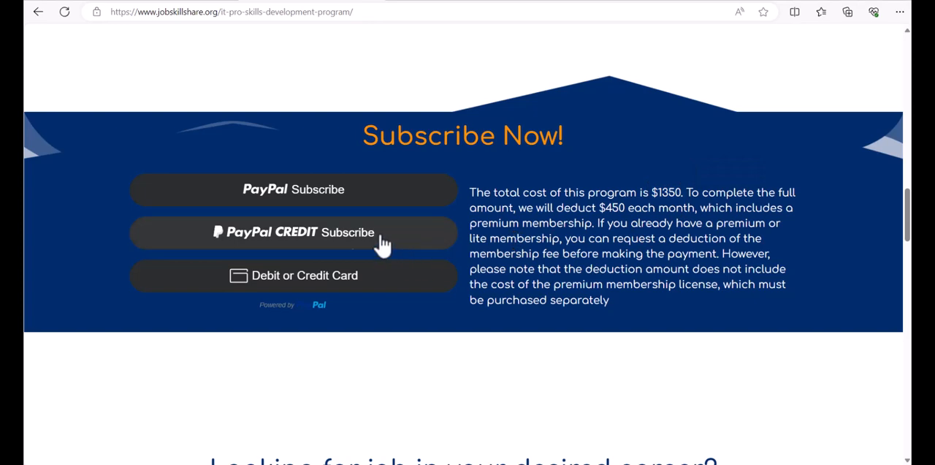
{"action": "mouse_move", "coordinate": [628, 212]}
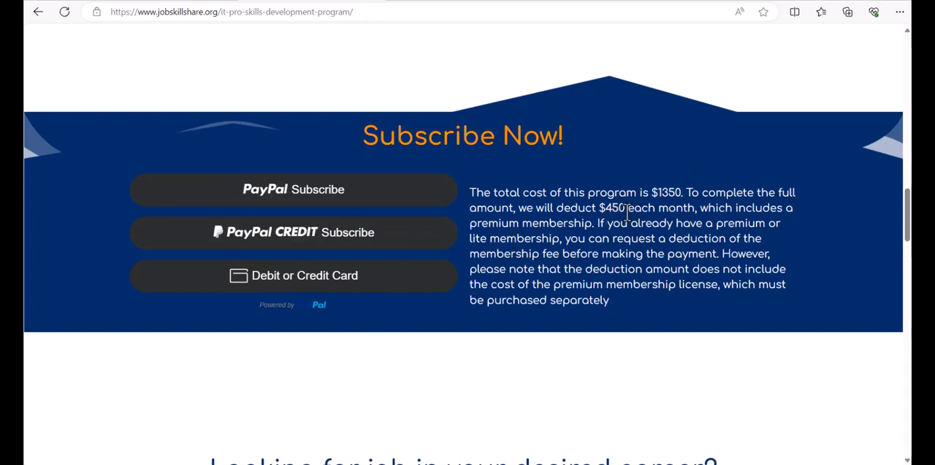
{"action": "scroll", "scroll_direction": "down", "scroll_amount": 3}
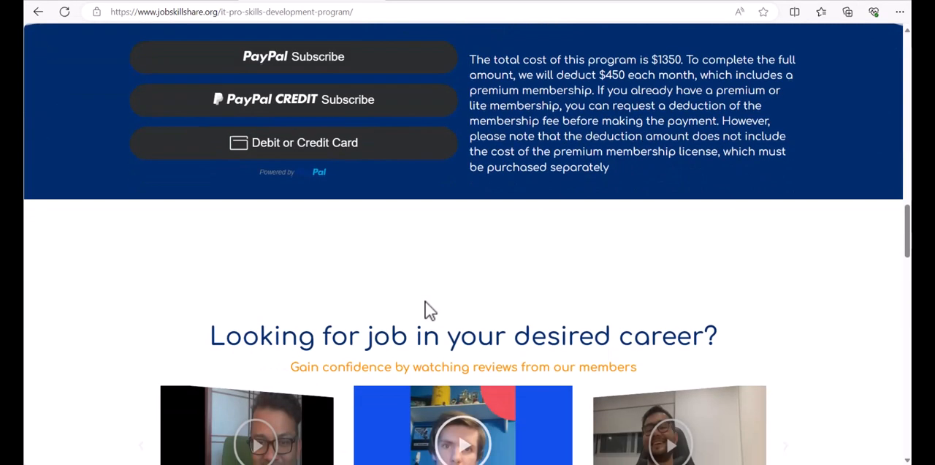
Scroll past the review videos to the Catch a Glimpse video section
{"action": "scroll", "scroll_direction": "down", "scroll_amount": 3}
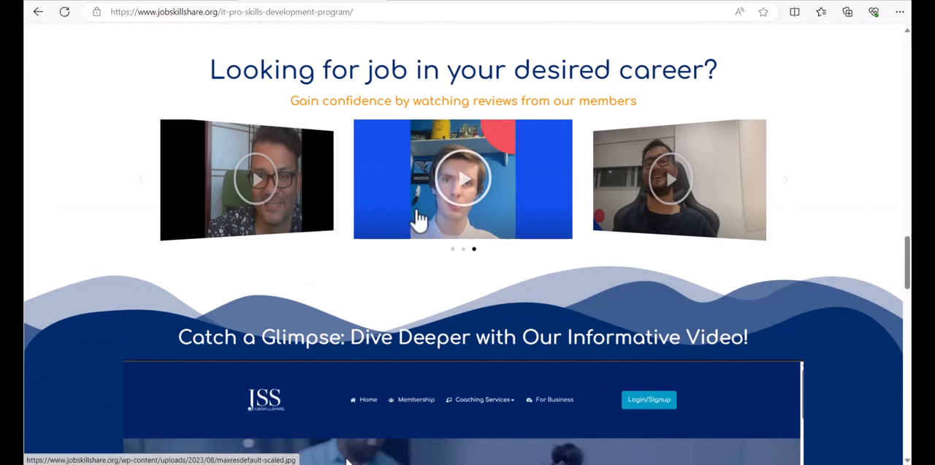
{"action": "scroll", "scroll_direction": "down", "scroll_amount": 3}
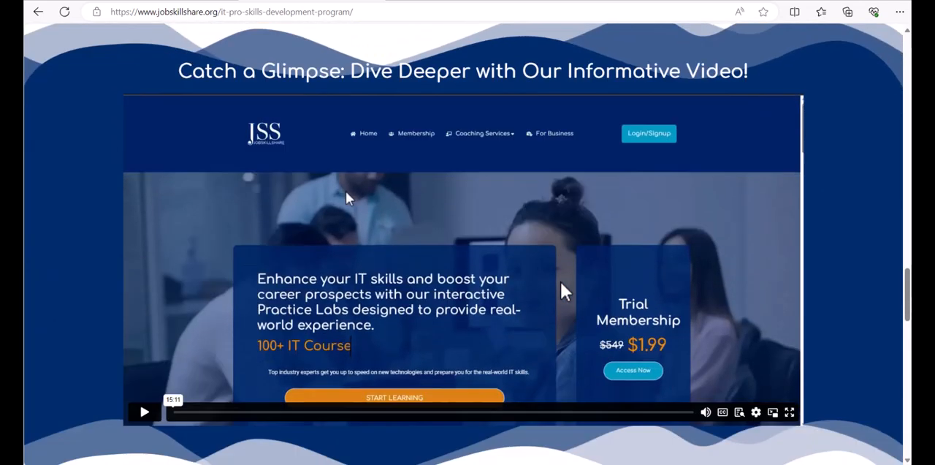
{"action": "mouse_move", "coordinate": [110, 439]}
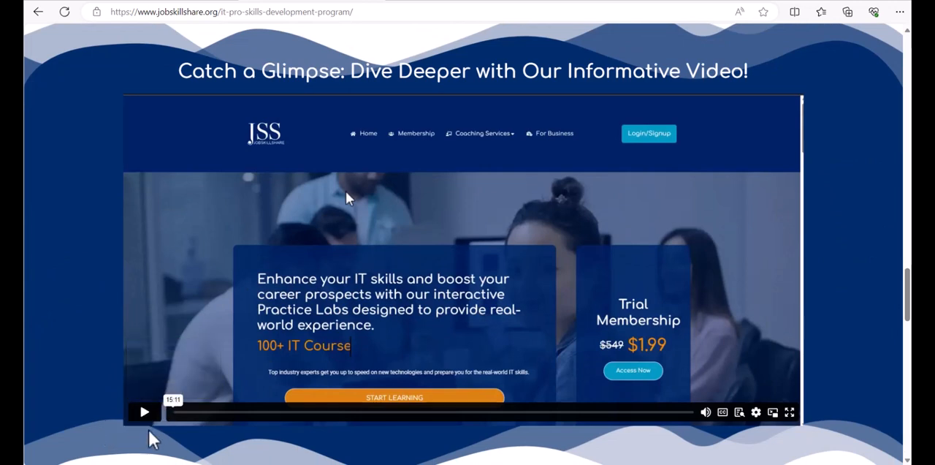
{"action": "mouse_move", "coordinate": [211, 221]}
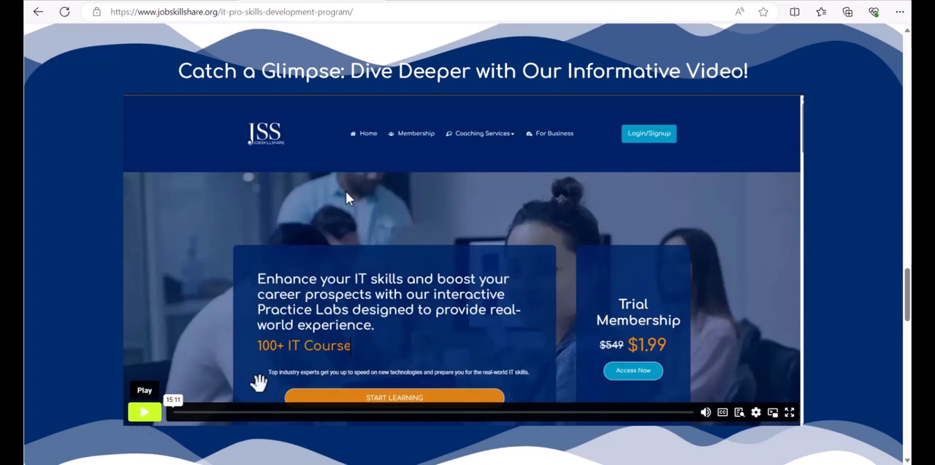
{"action": "scroll", "scroll_direction": "down", "scroll_amount": 3}
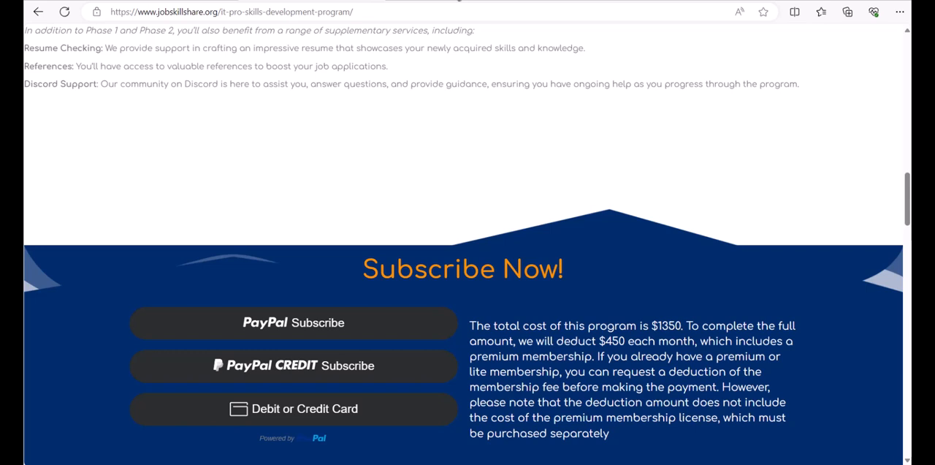
{"action": "mouse_move", "coordinate": [393, 131]}
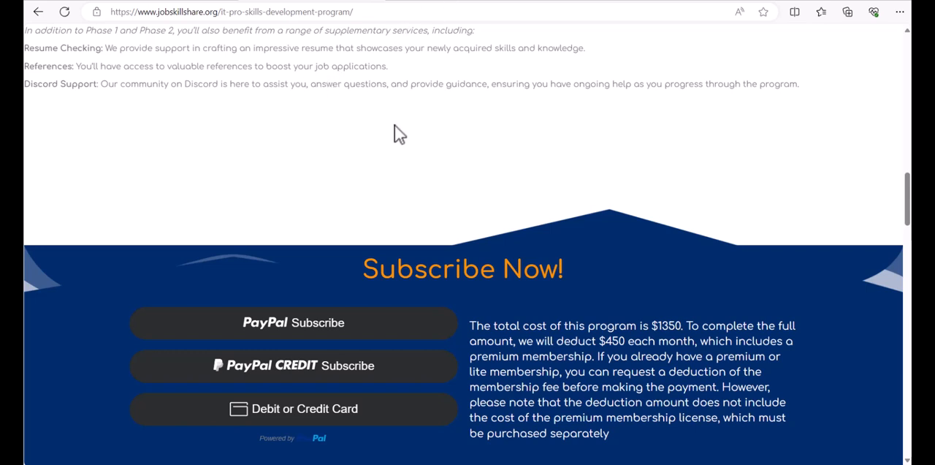